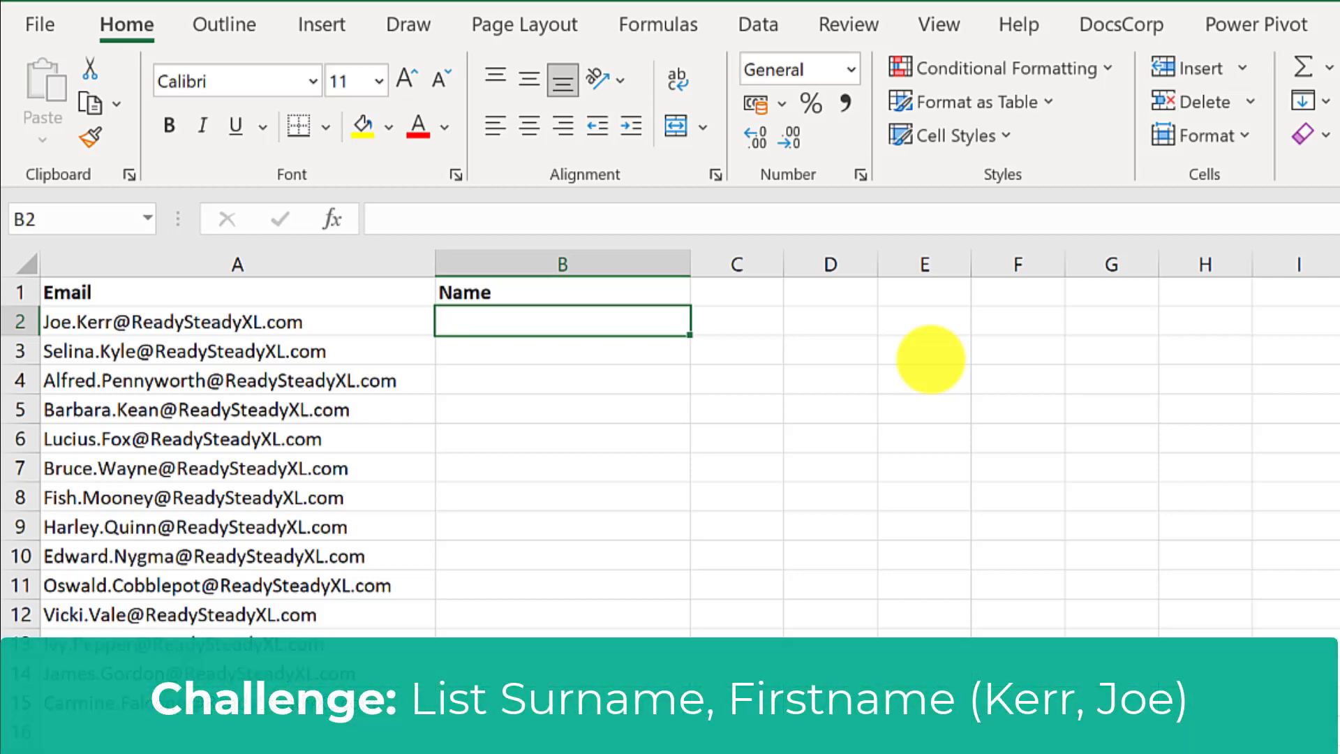
# Step: Enter 'Kerr, Joe' beside the first email, then Flash Fill the remaining names with Ctrl+E
pyautogui.write('Kerr, Joe')
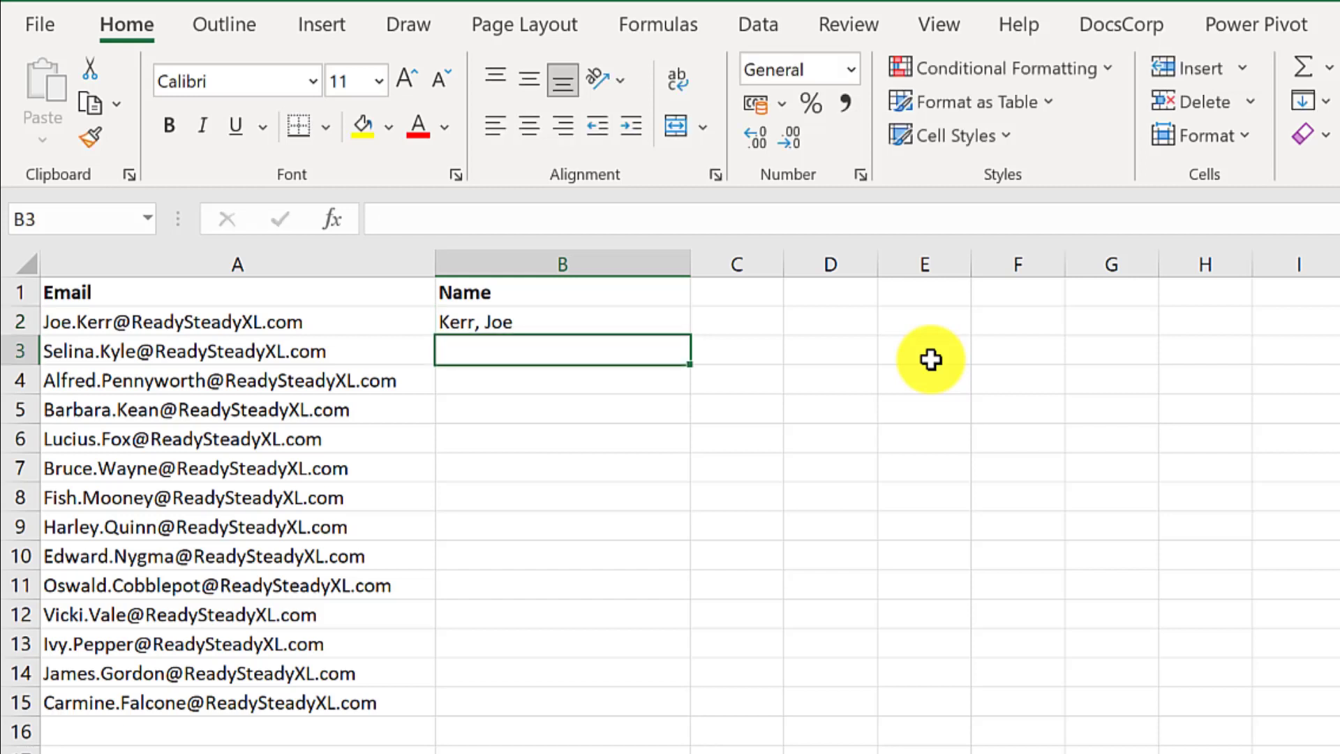
pyautogui.press('Ctrl+E')
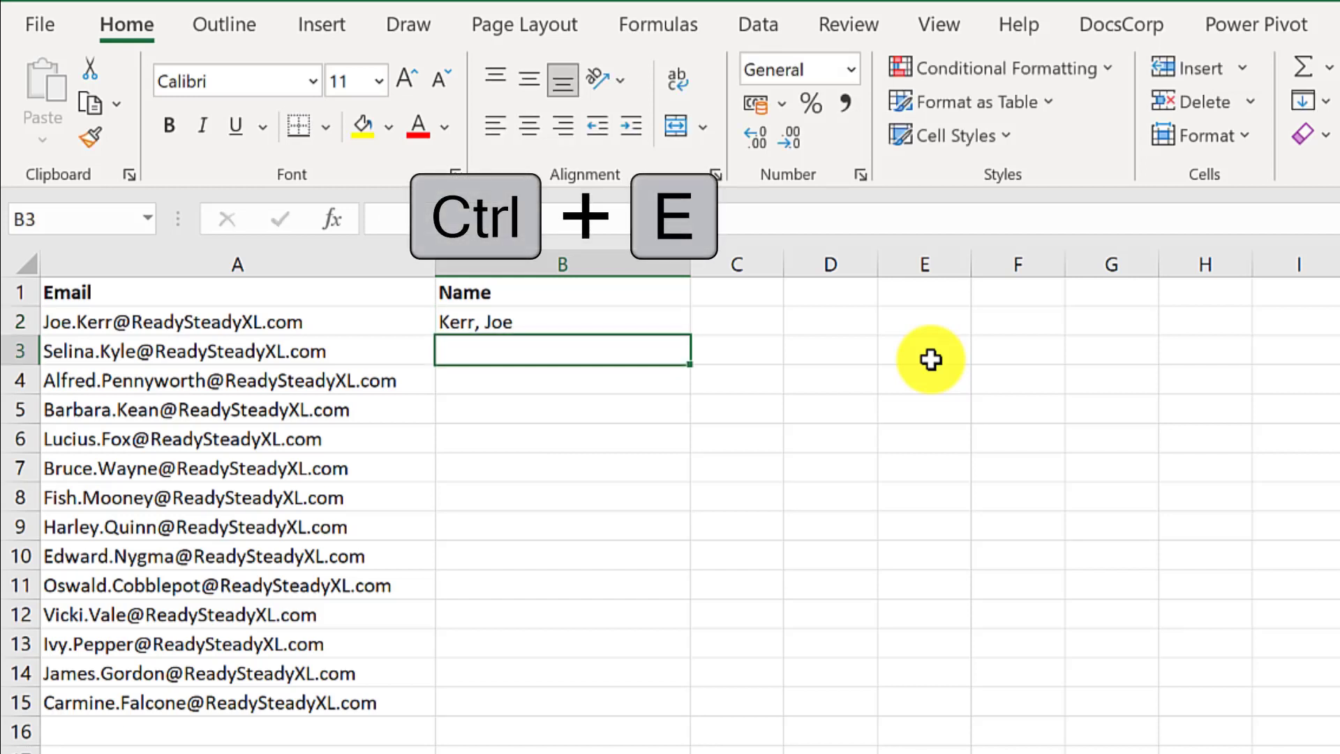
pyautogui.press('ctrl+e')
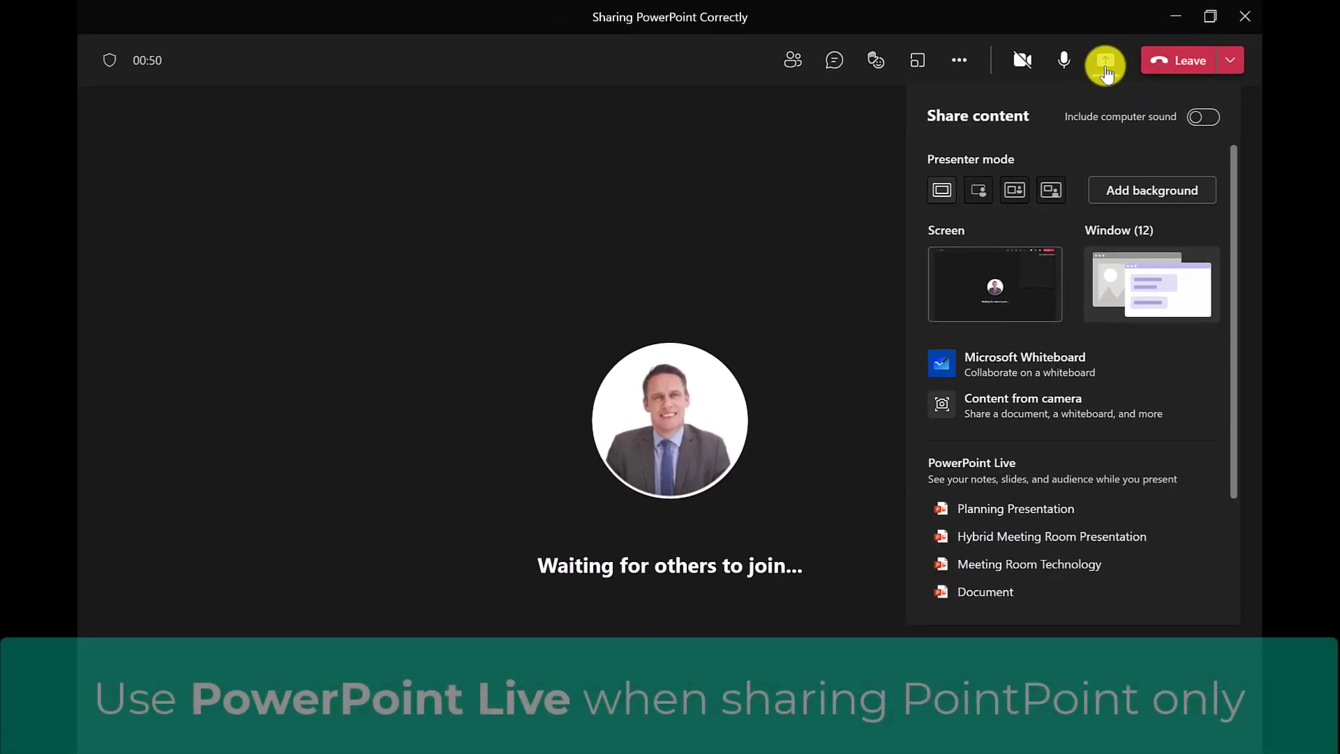
# Step: Scroll the share tray down to reveal more PowerPoint Live files and the OneDrive/computer browse options
pyautogui.scroll(-3)
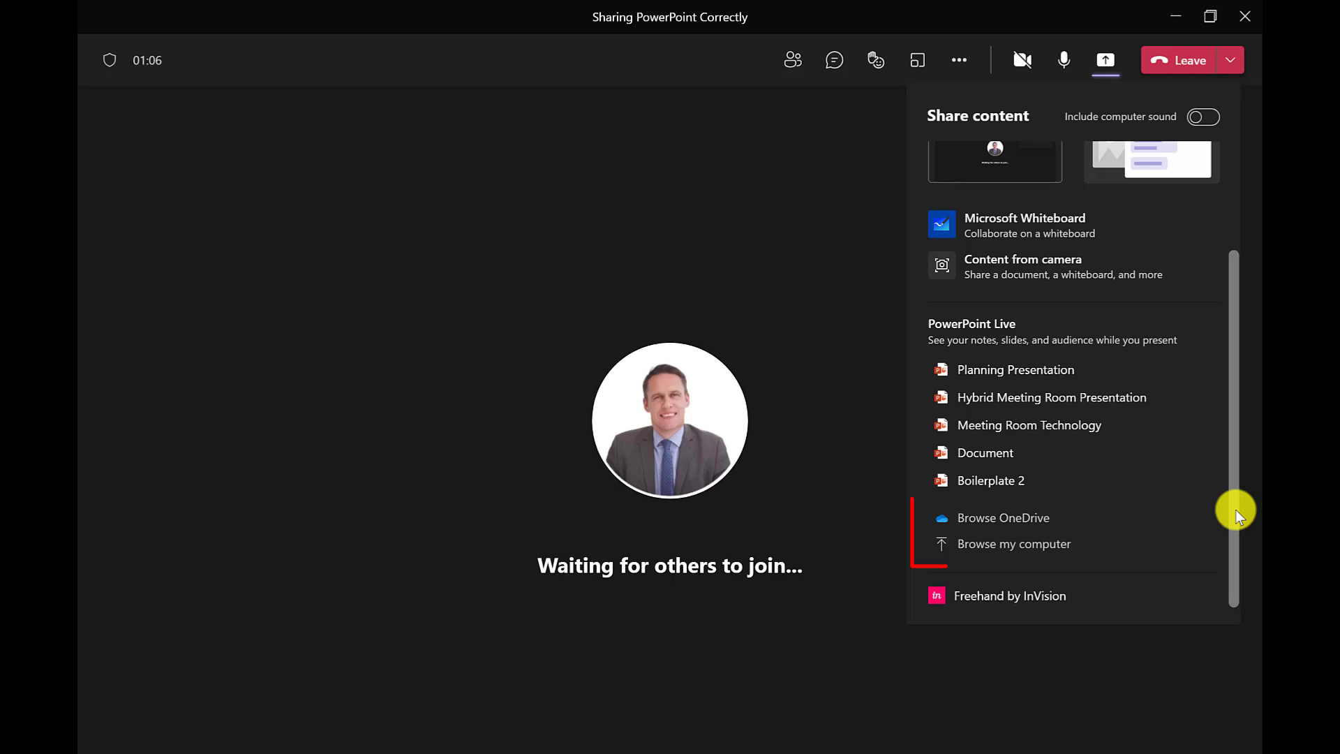
pyautogui.moveTo(1022, 518)
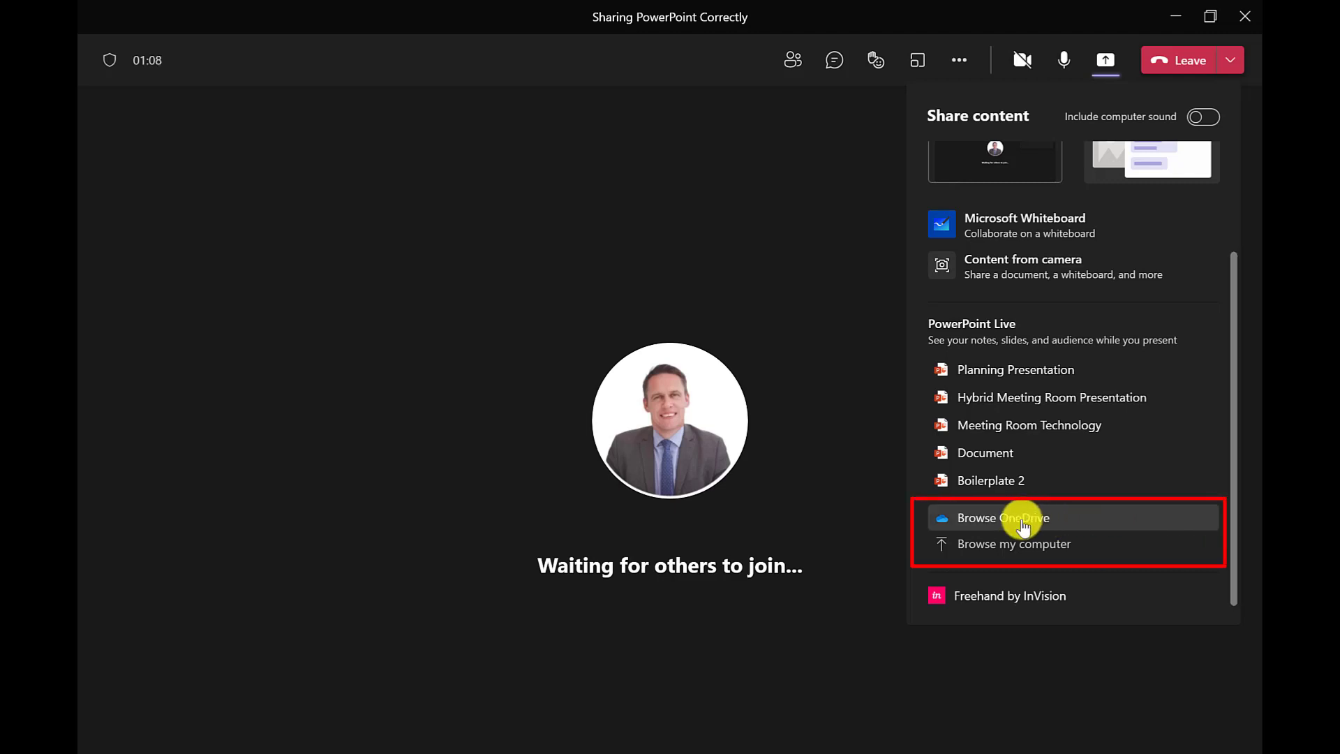